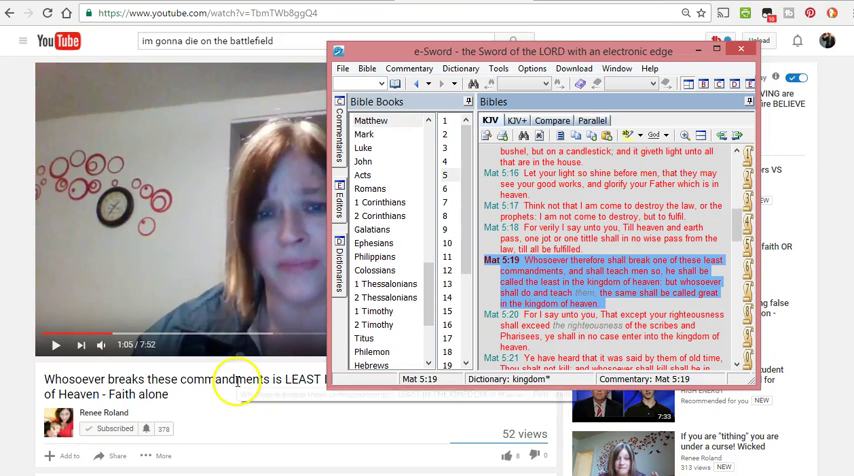
mouse_move(164, 370)
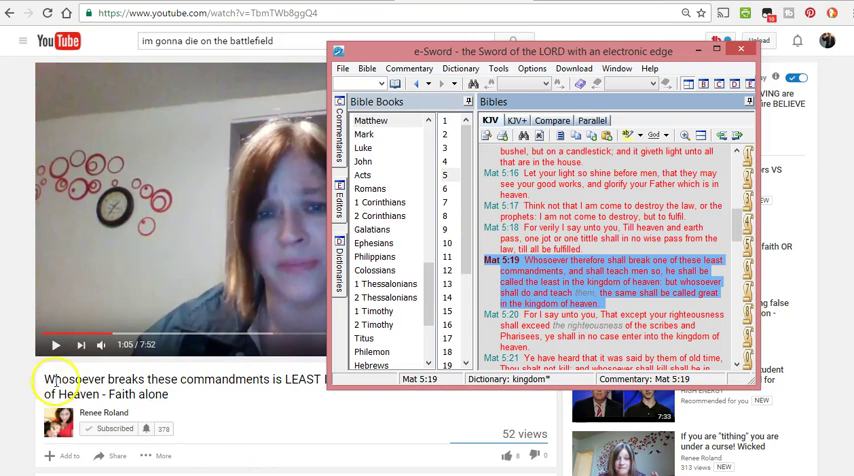
Bring the YouTube video page in front of the e-Sword window
click(740, 48)
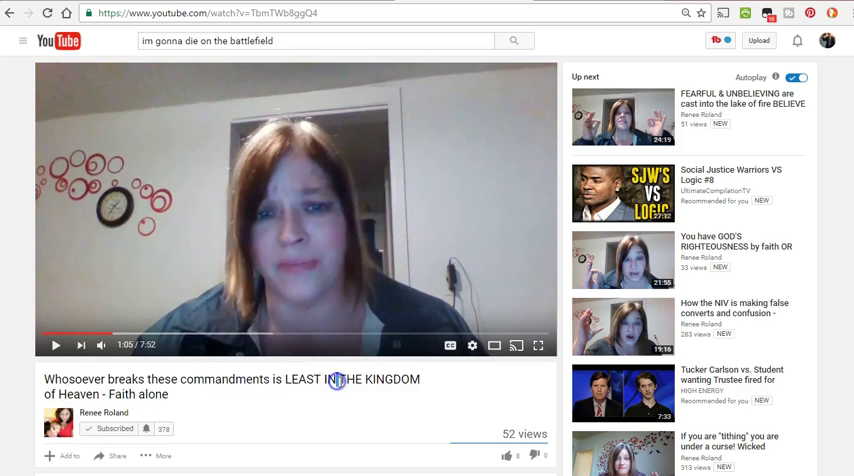
Bring the e-Sword window back over the video showing Matthew 5:19 (KJV)
triple_click(232, 378)
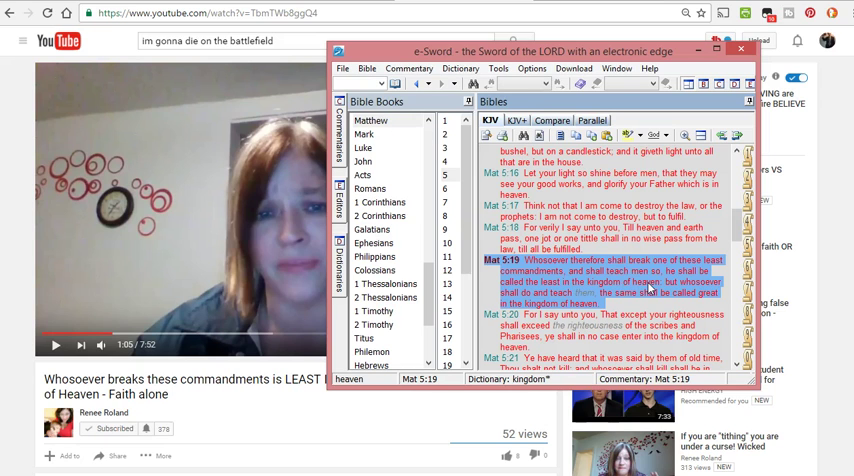
mouse_move(252, 178)
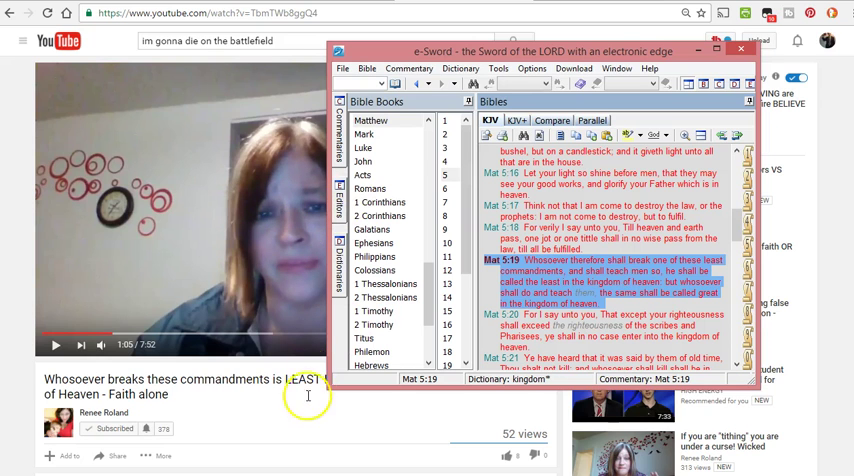
Deselect the highlighted Matthew 5:19 text so verses 17-21 read as plain text
click(742, 48)
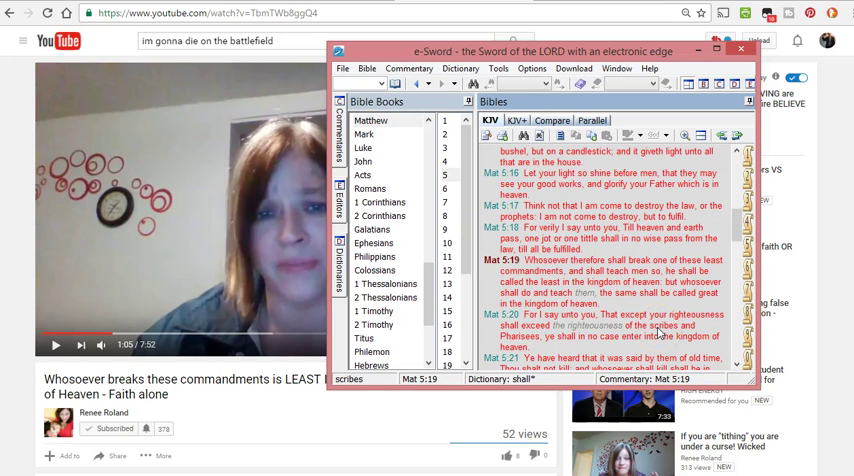
mouse_move(662, 328)
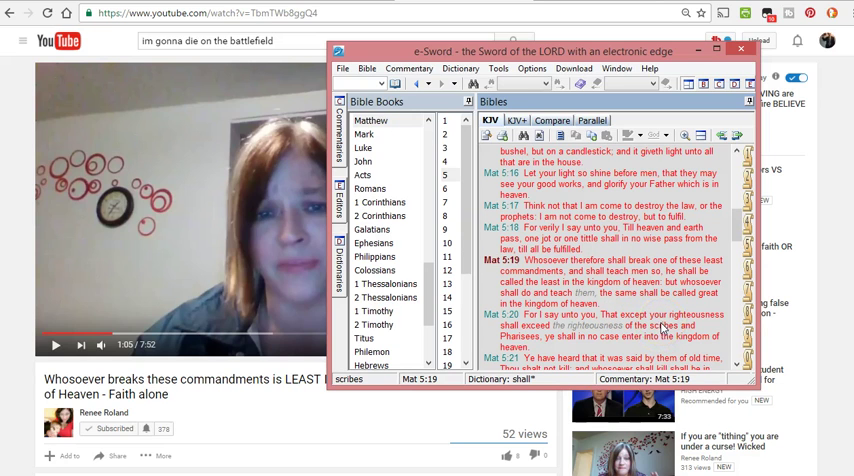